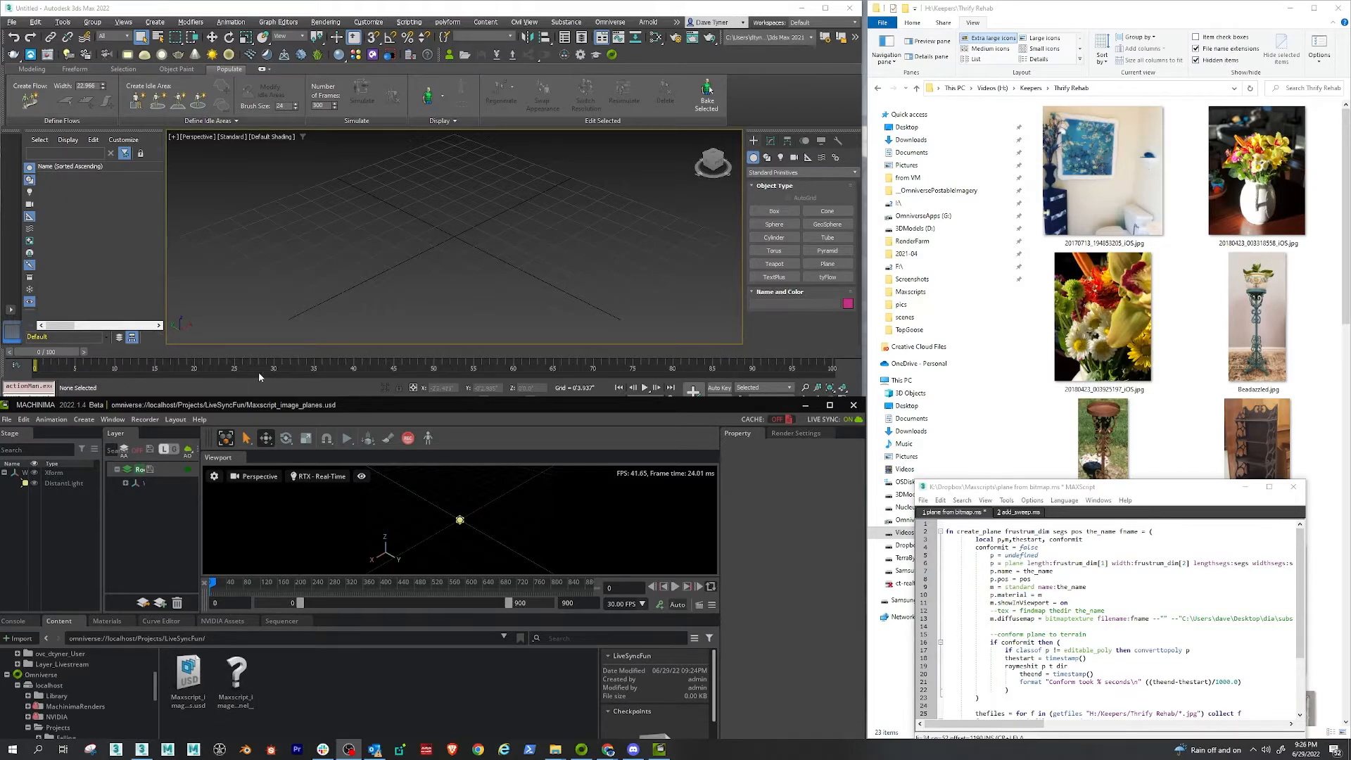
mouse_move(492, 532)
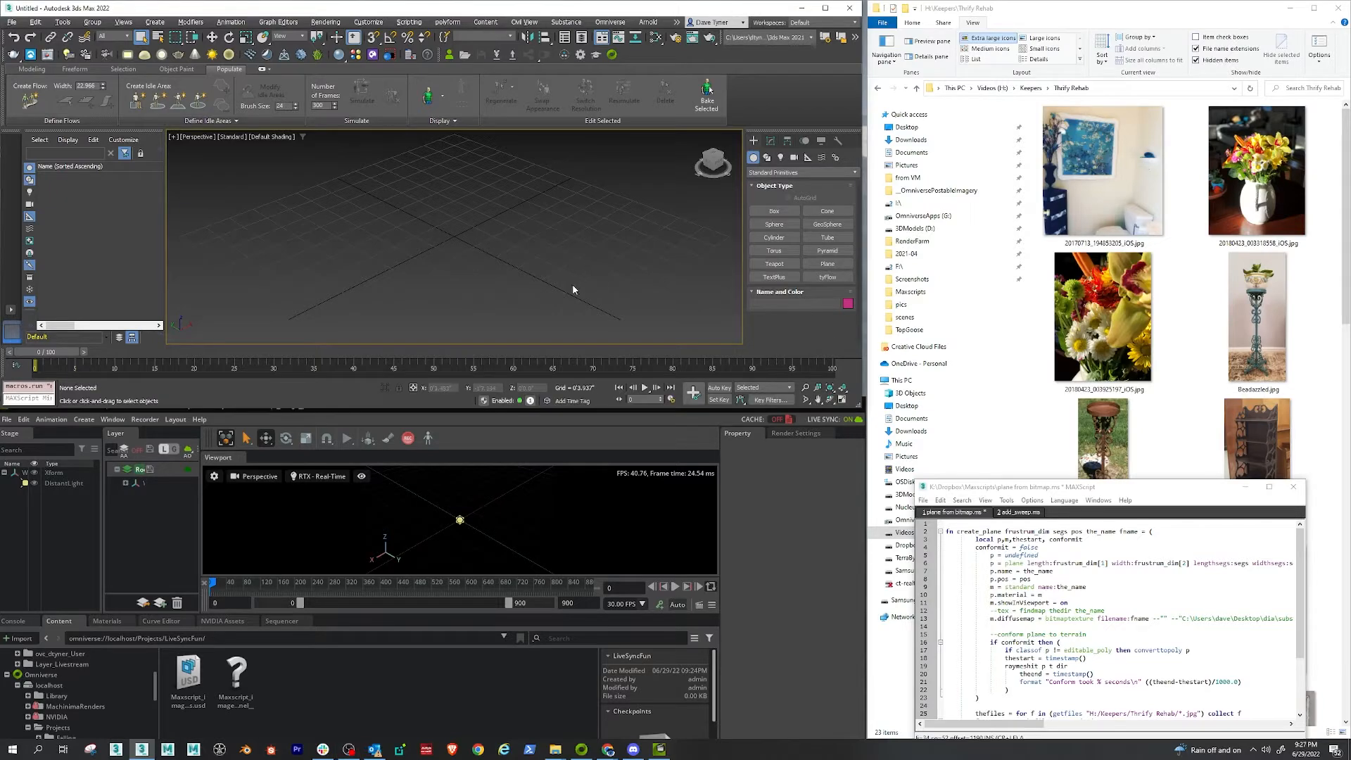
Step: Link the scene to a USD file, browsing the localhost Projects tree to LiveSyncFun
click(610, 21)
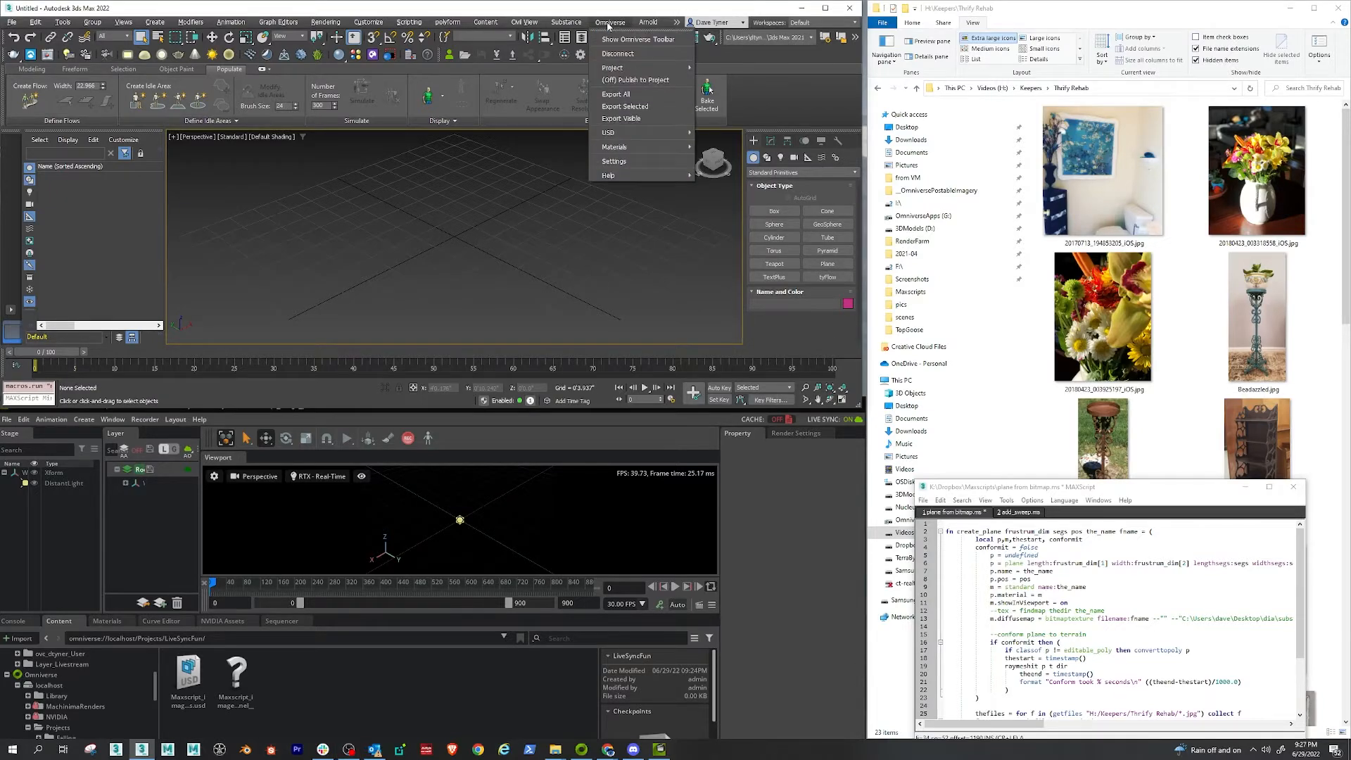
mouse_move(610, 132)
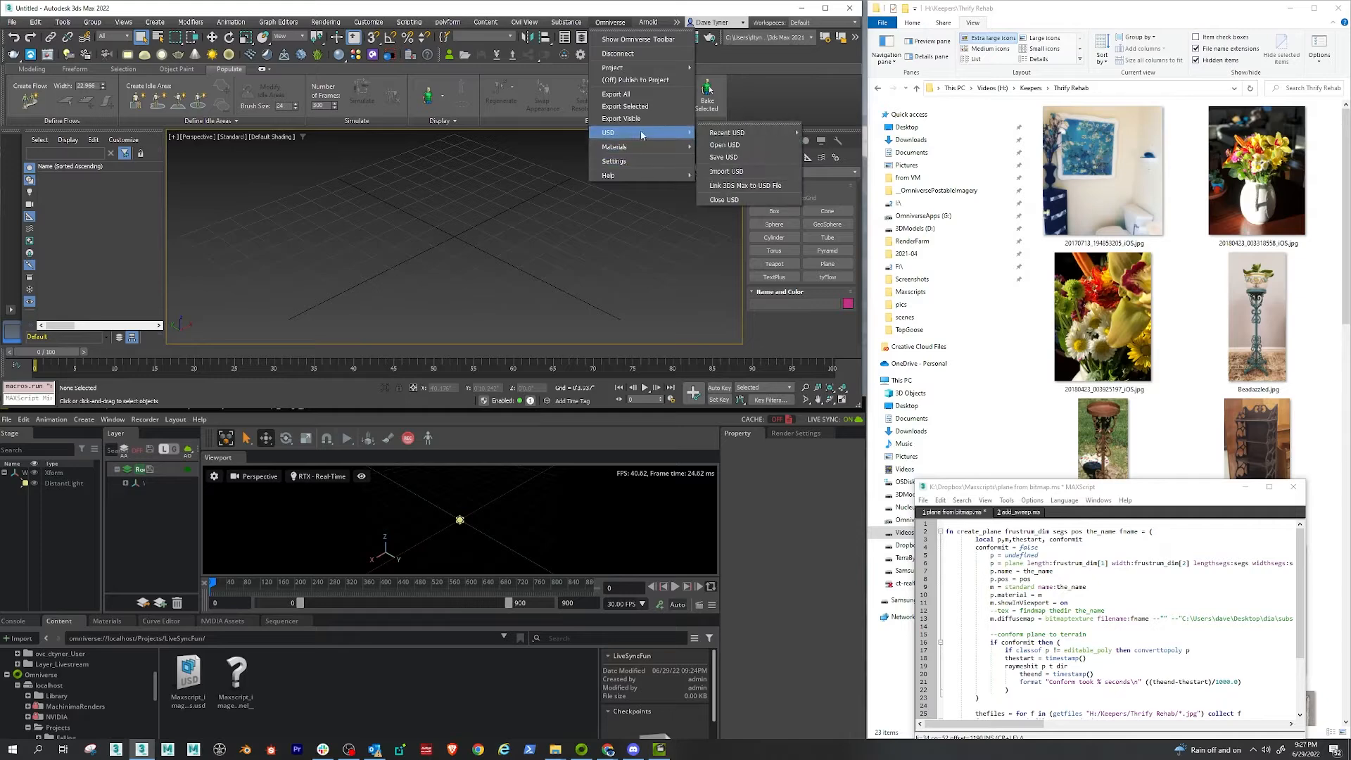
click(725, 144)
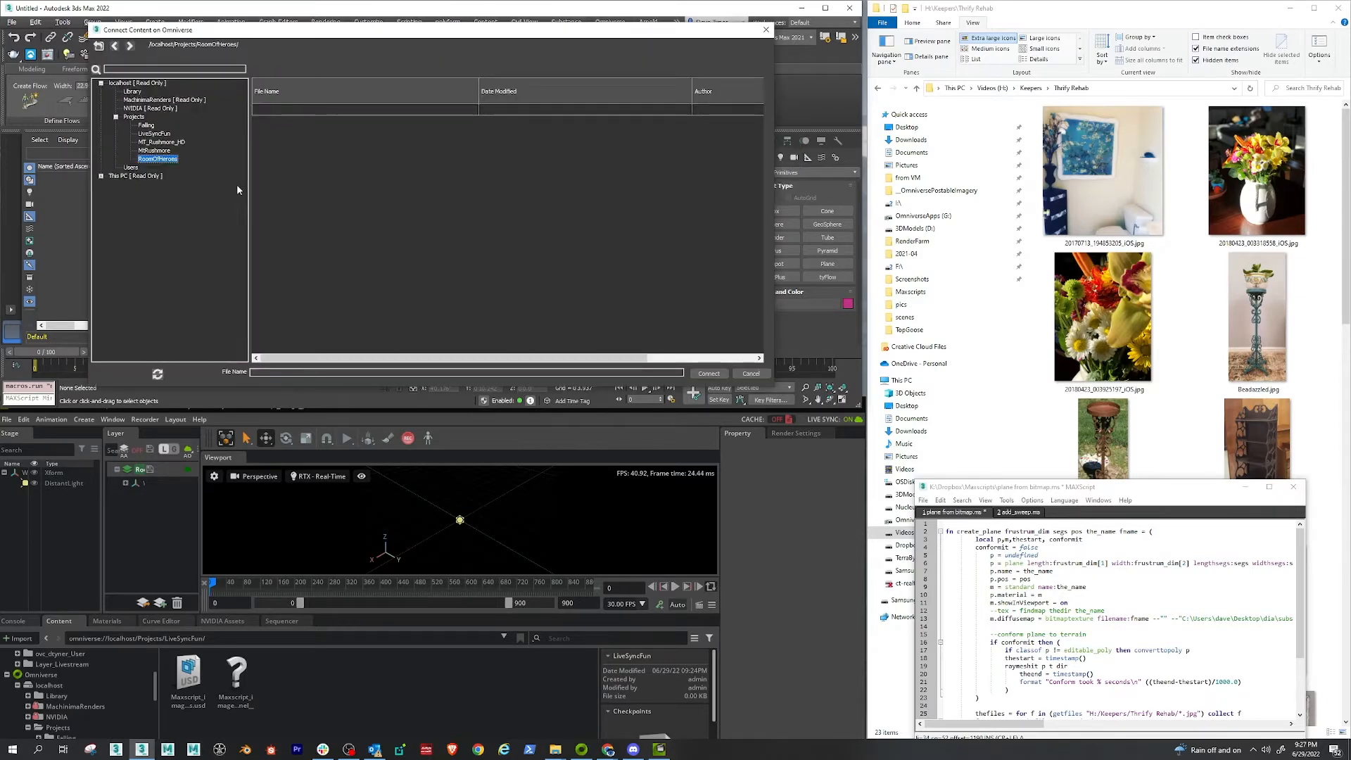
click(153, 134)
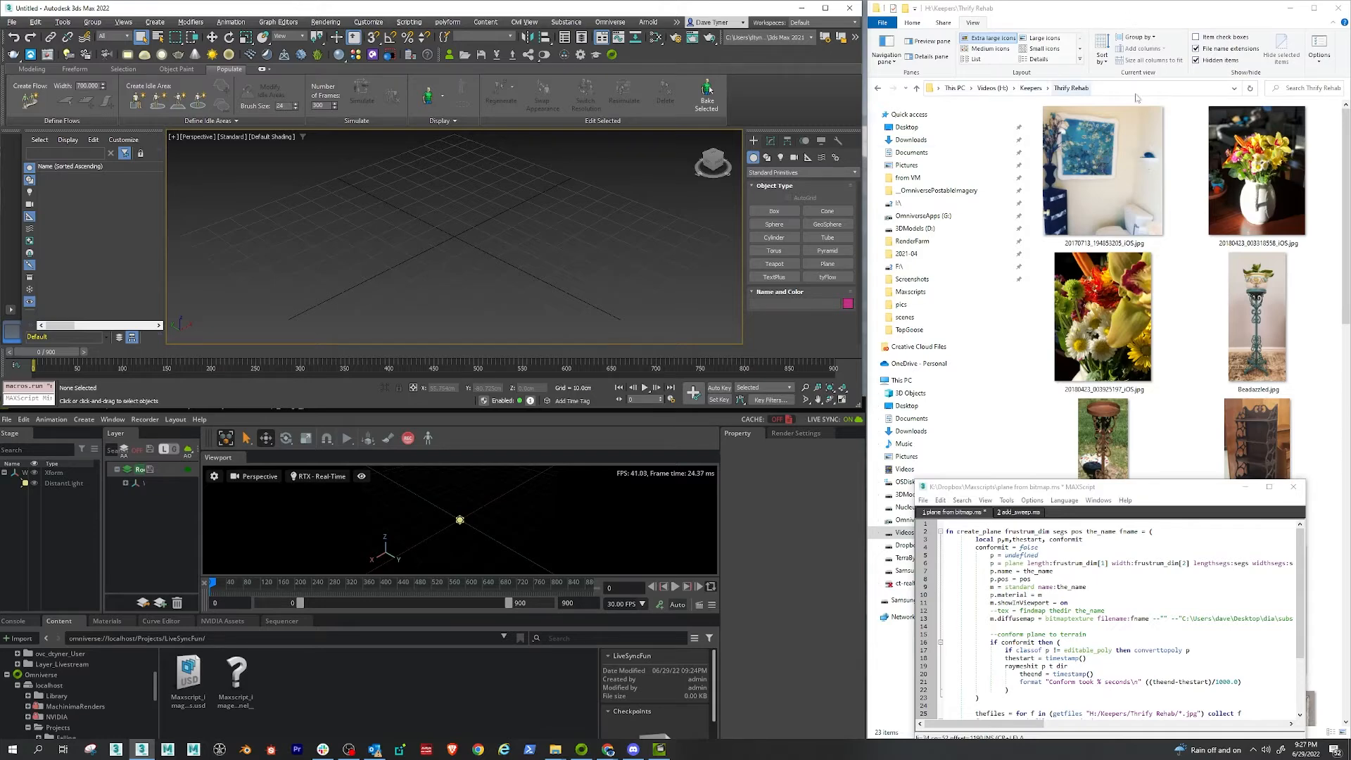
click(1101, 170)
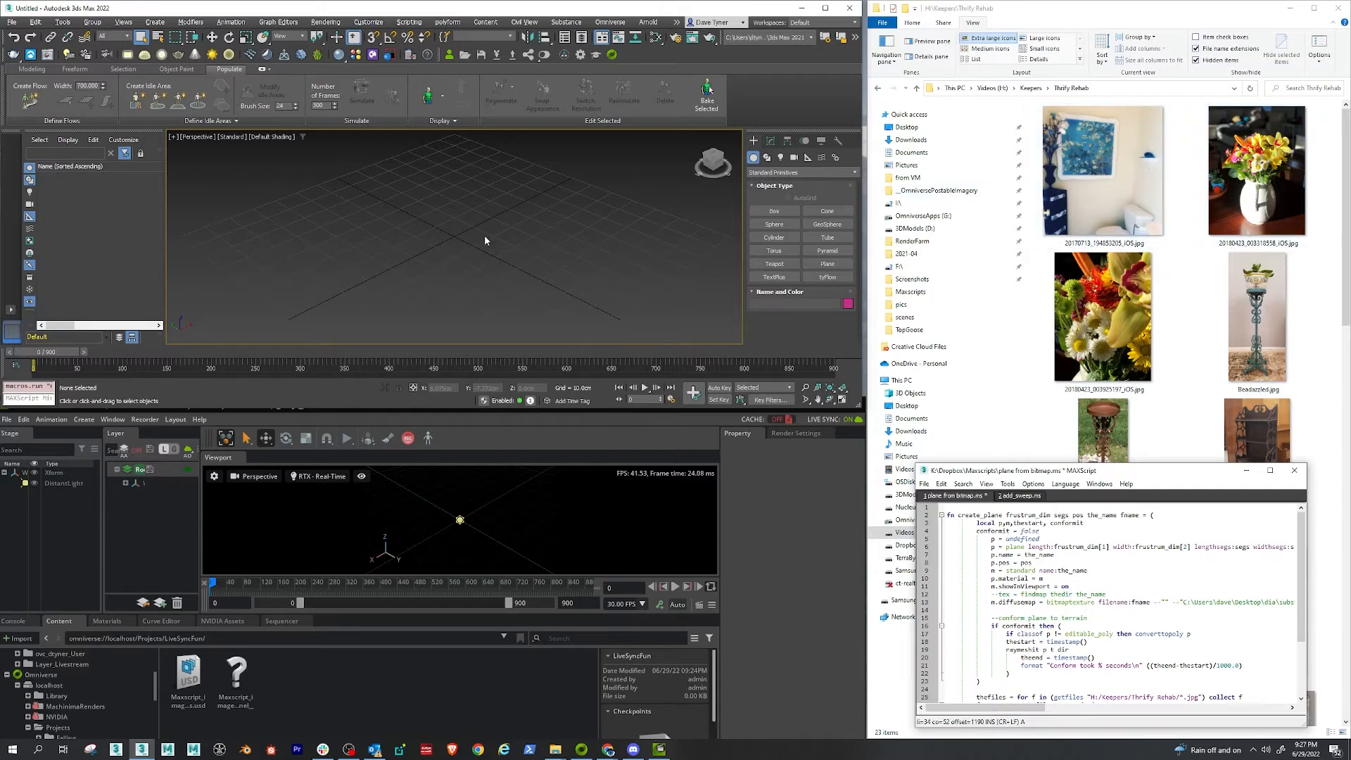
click(1104, 172)
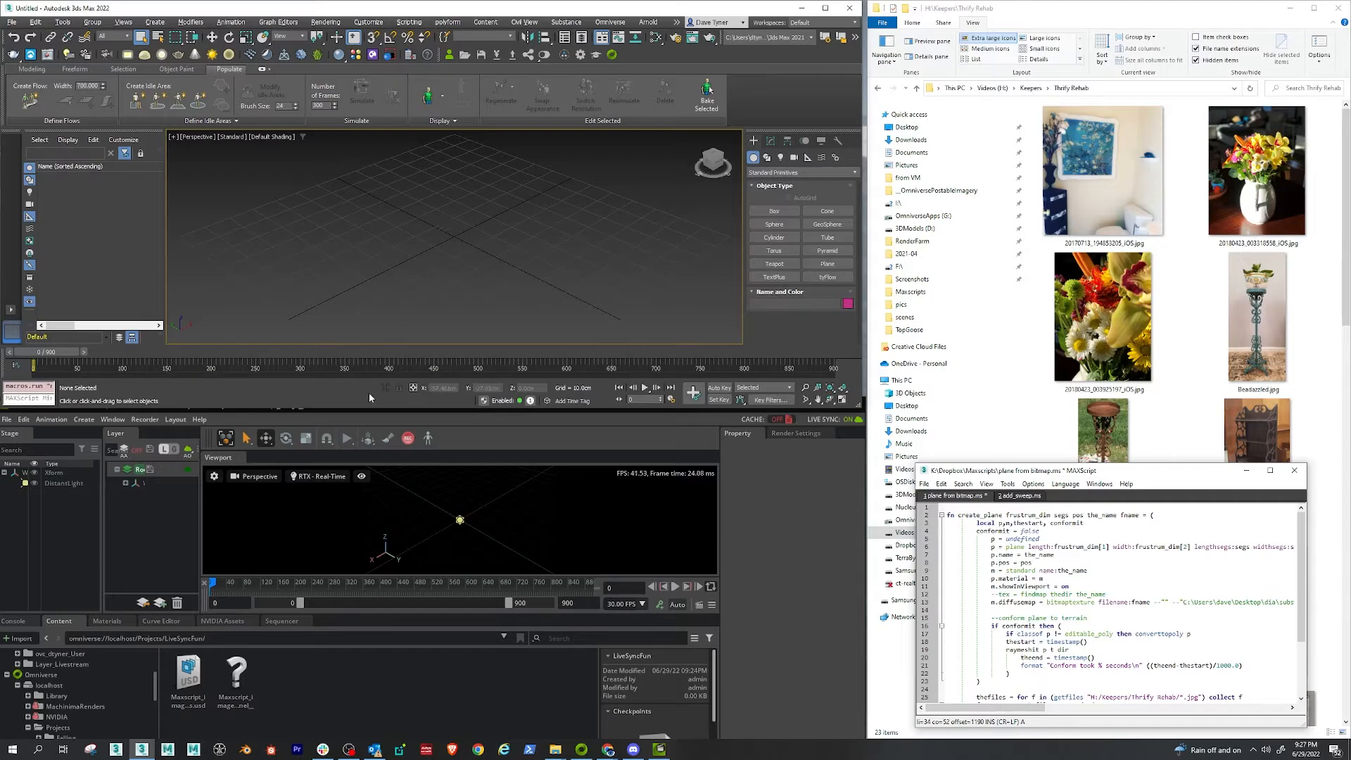
mouse_move(415, 530)
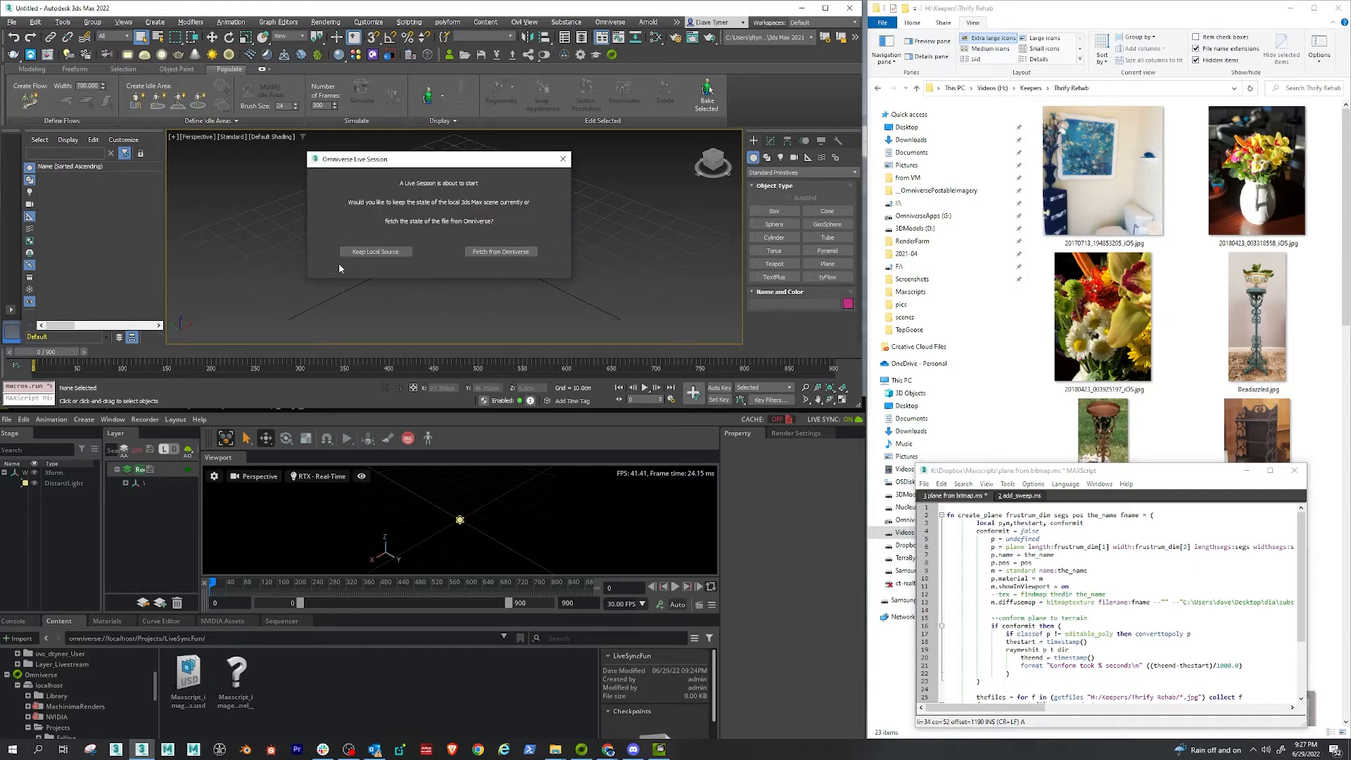
mouse_move(375, 250)
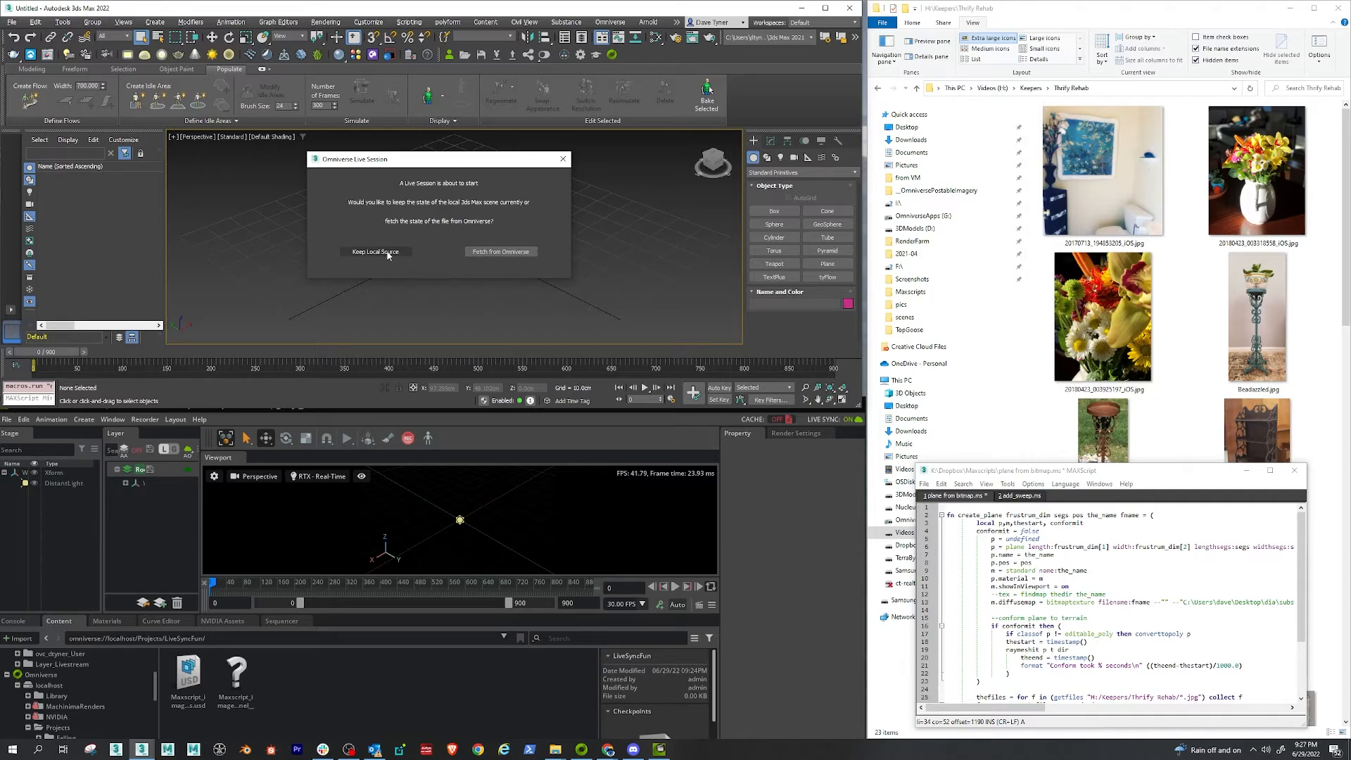
Step: Keep the local 3ds Max scene as the source for the Omniverse live session
click(376, 252)
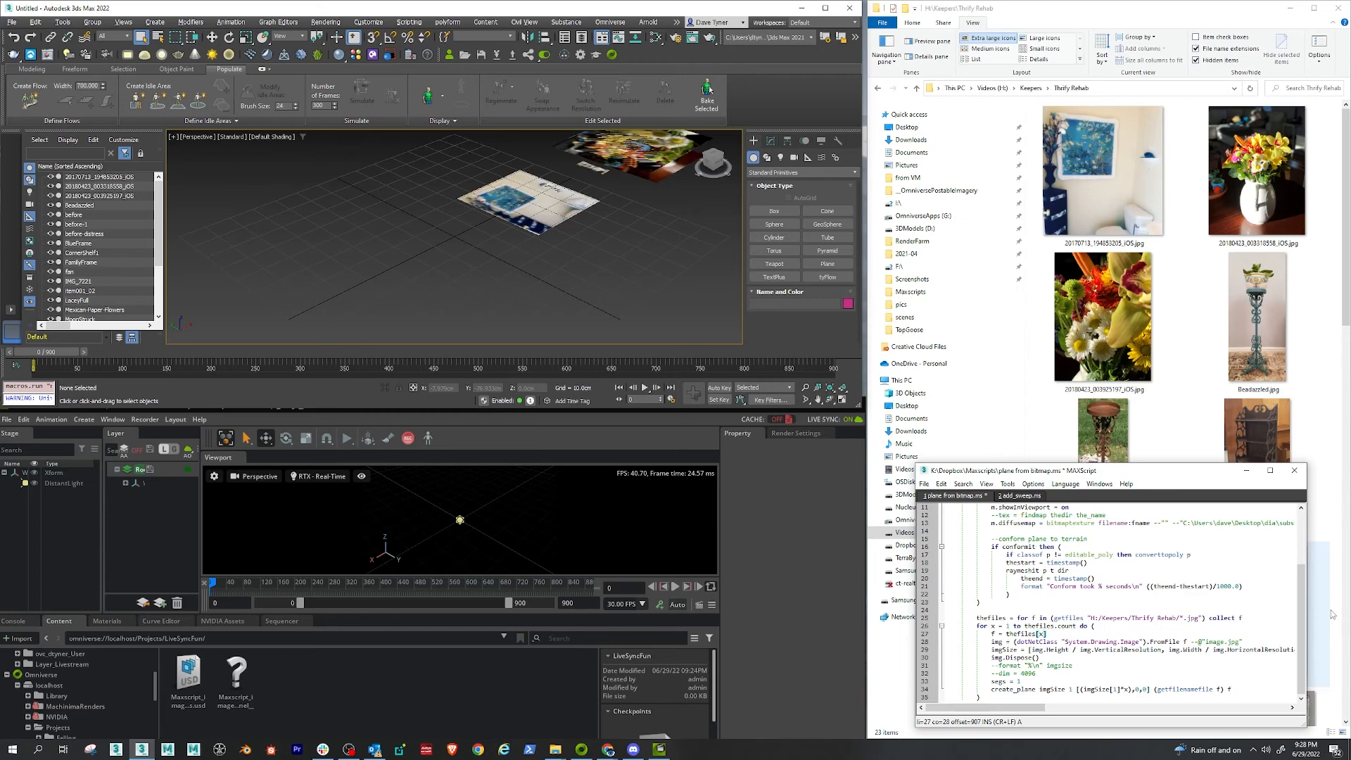
mouse_move(498, 563)
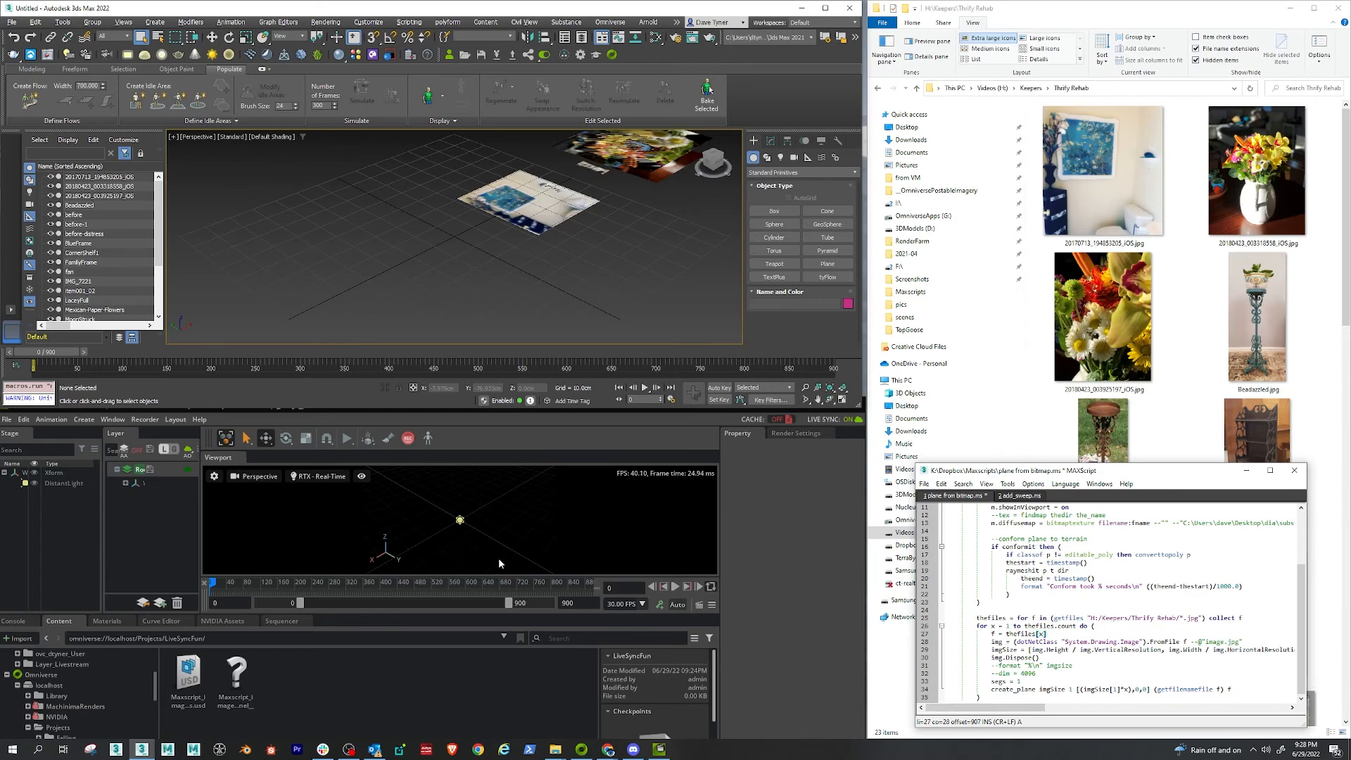